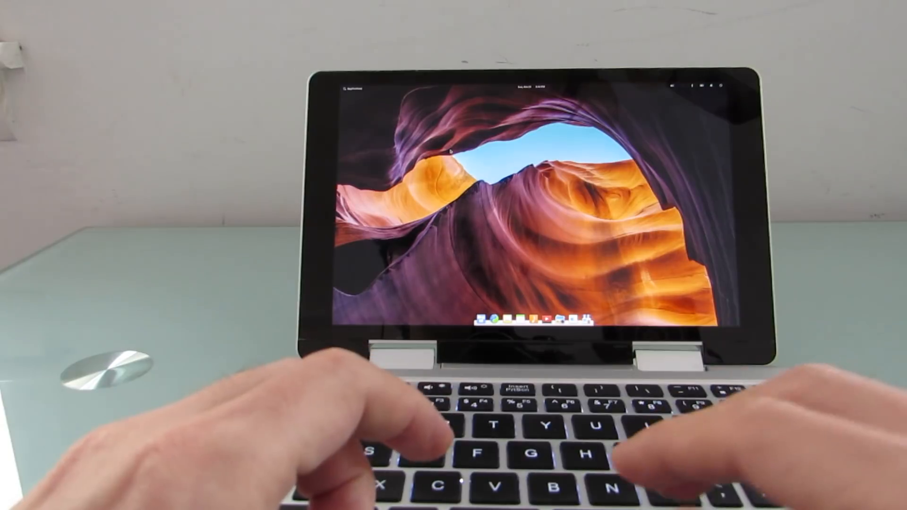
Step: Open the browser showing Google results for Libpaxing and scroll down toward the videos section
click(711, 87)
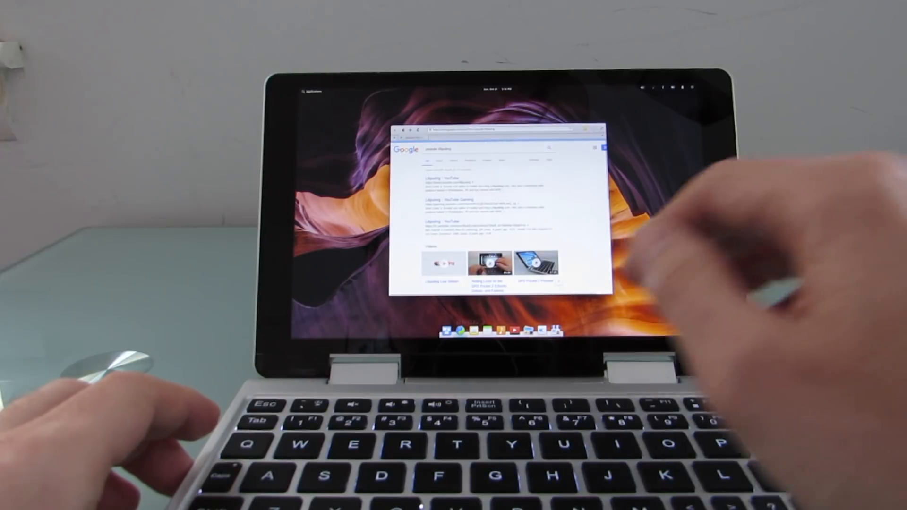
scroll(down, 3)
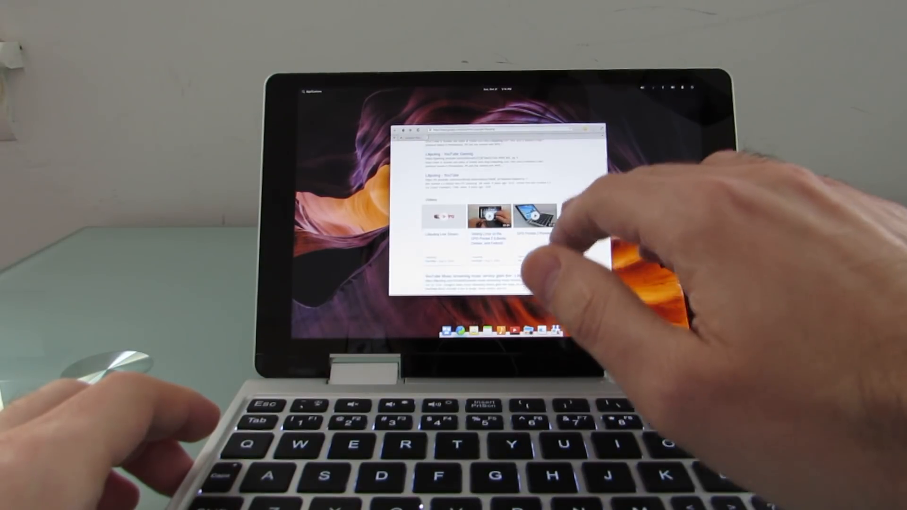